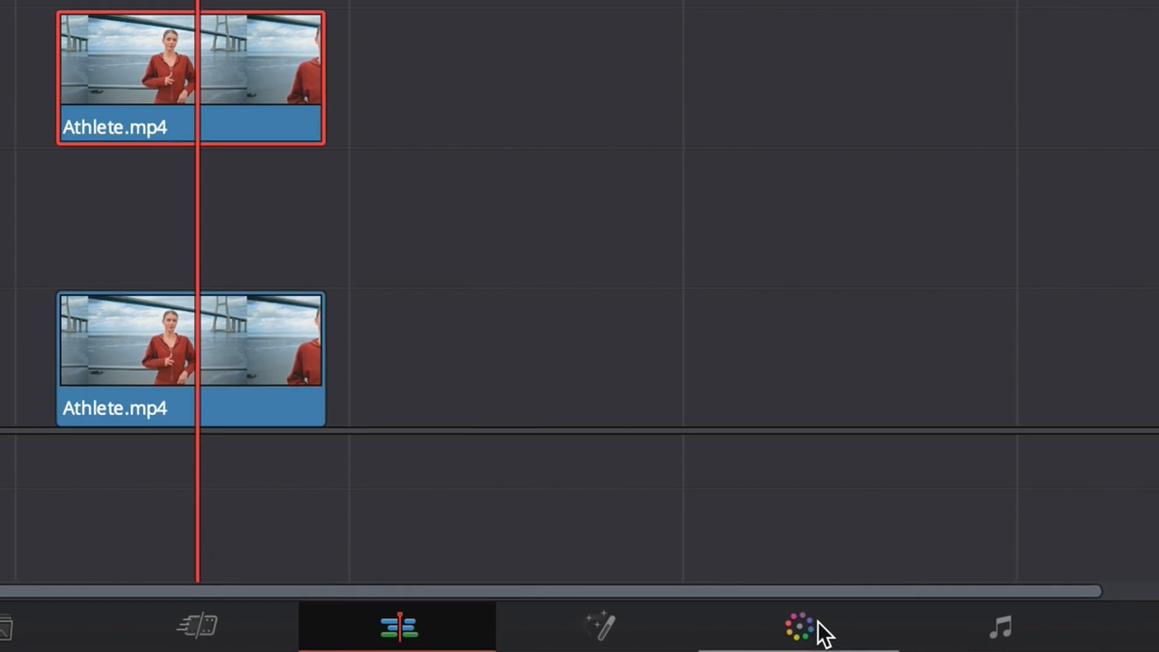
Switch to the Color page to grade the top Athlete.mp4 clip with Magic Mask.
click(796, 635)
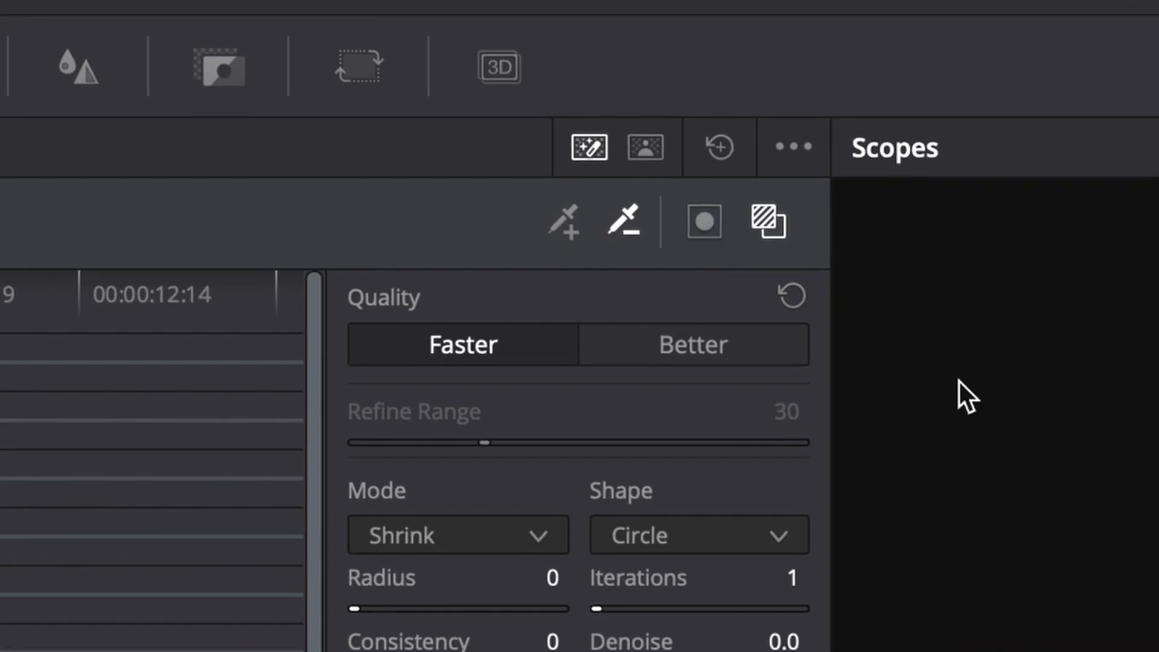
click(693, 345)
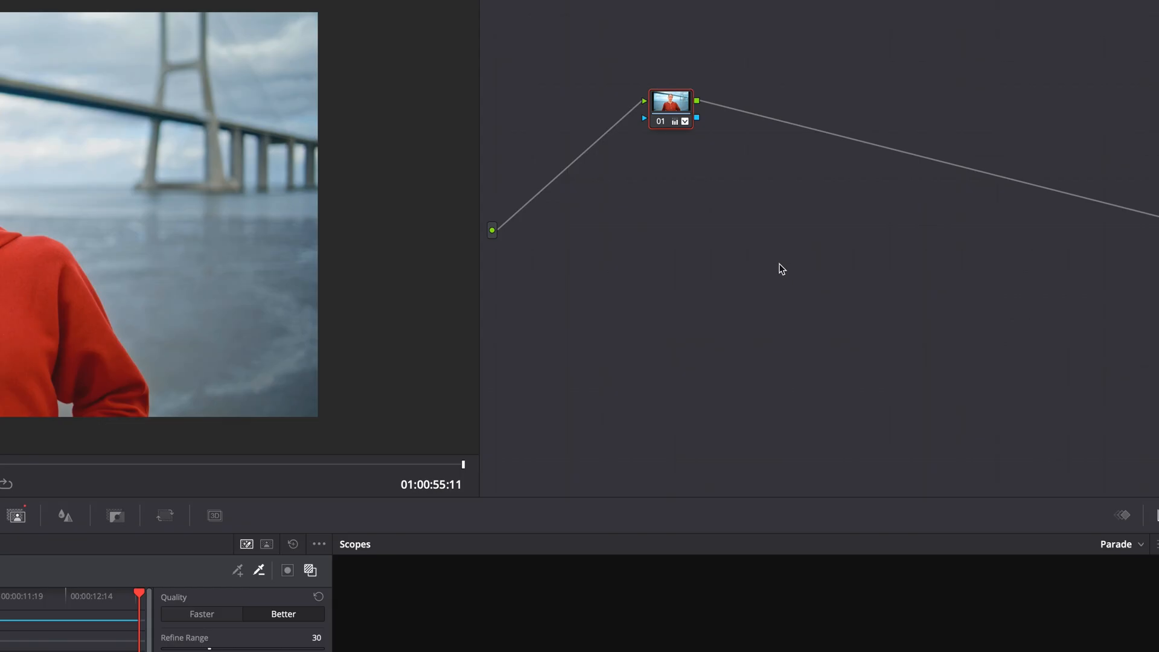
Add an Alpha Output to the masked clip's node graph via the node editor menu.
right_click(781, 267)
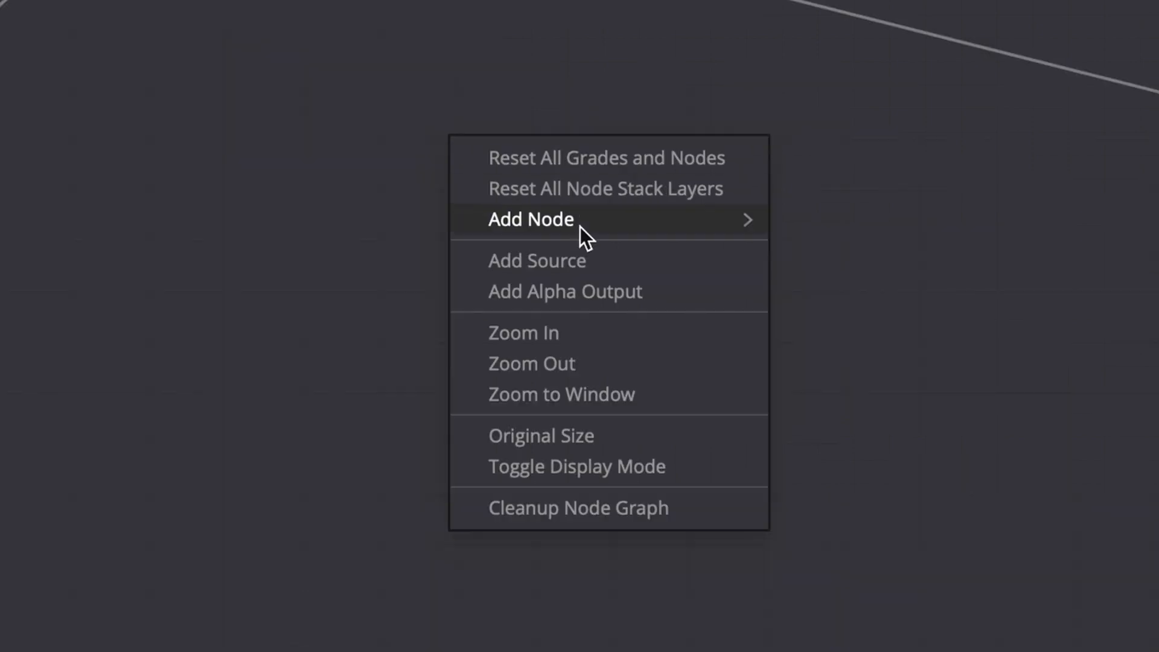
click(531, 219)
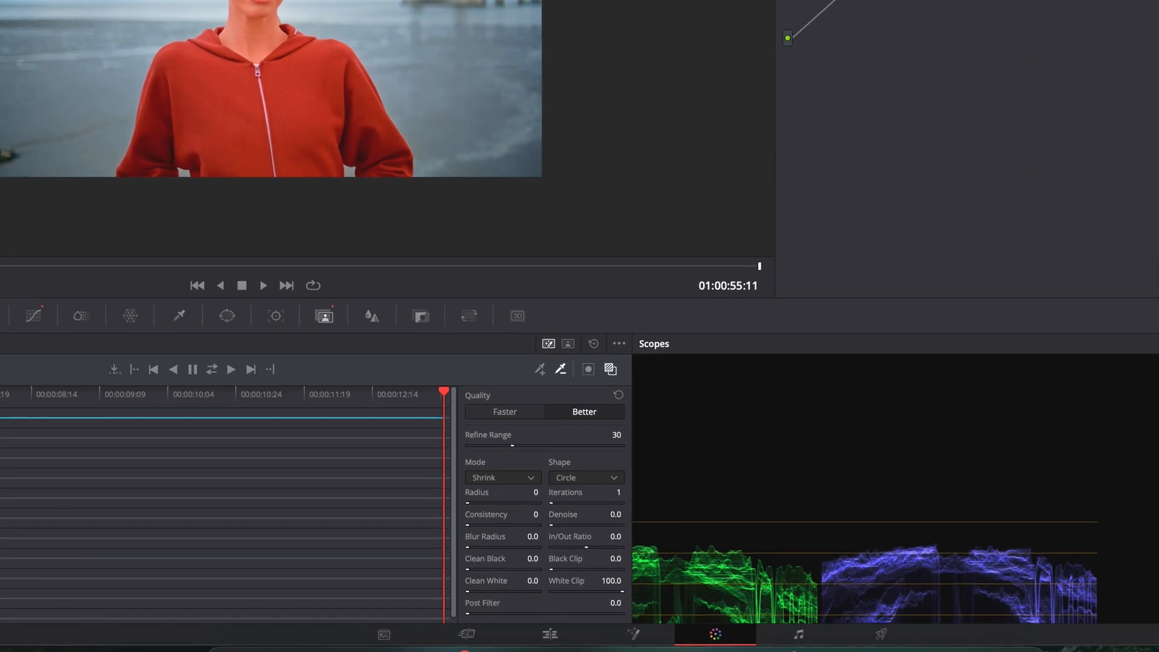
Return to the Edit page and show the Effects library Titles list.
click(549, 632)
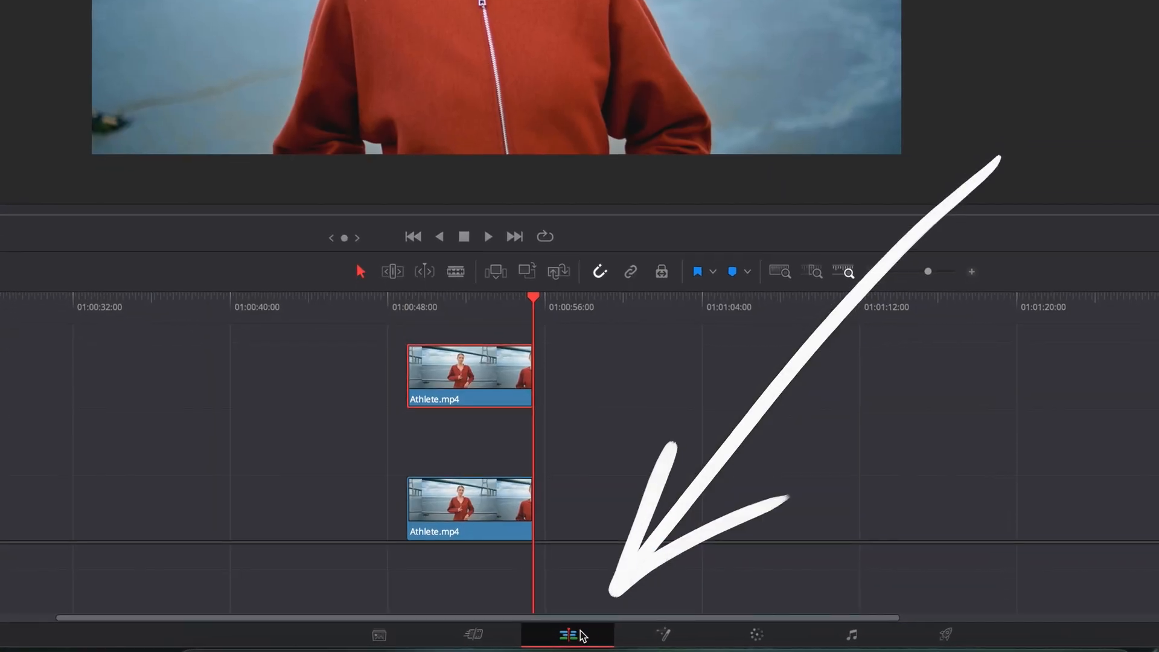
click(564, 634)
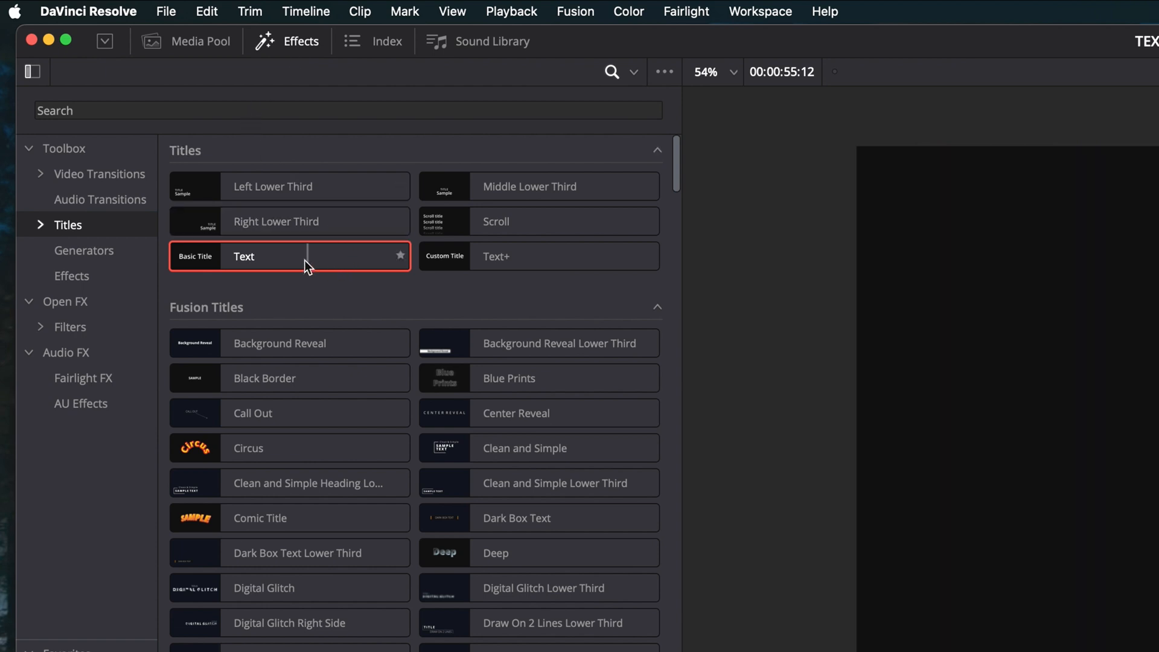